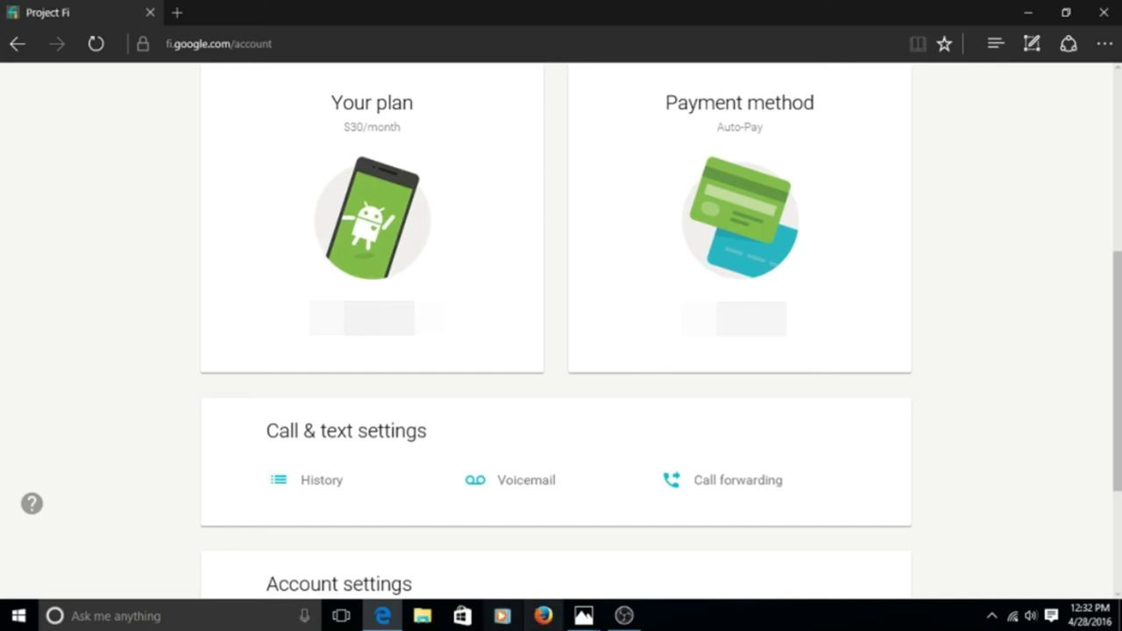
mouse_move(544, 615)
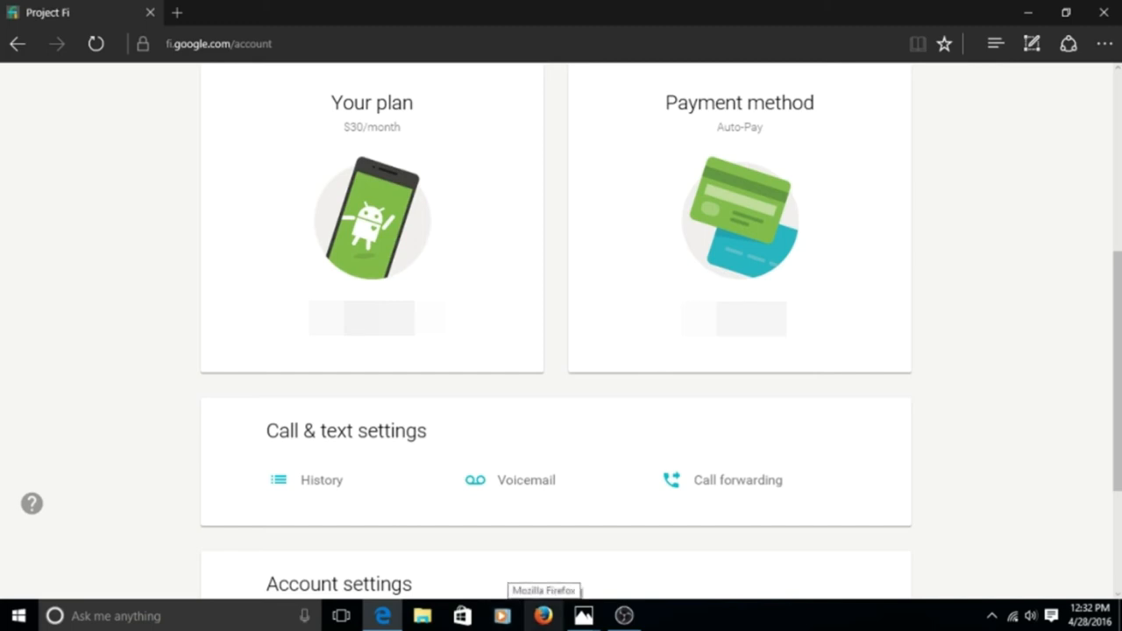
scroll("up", 3)
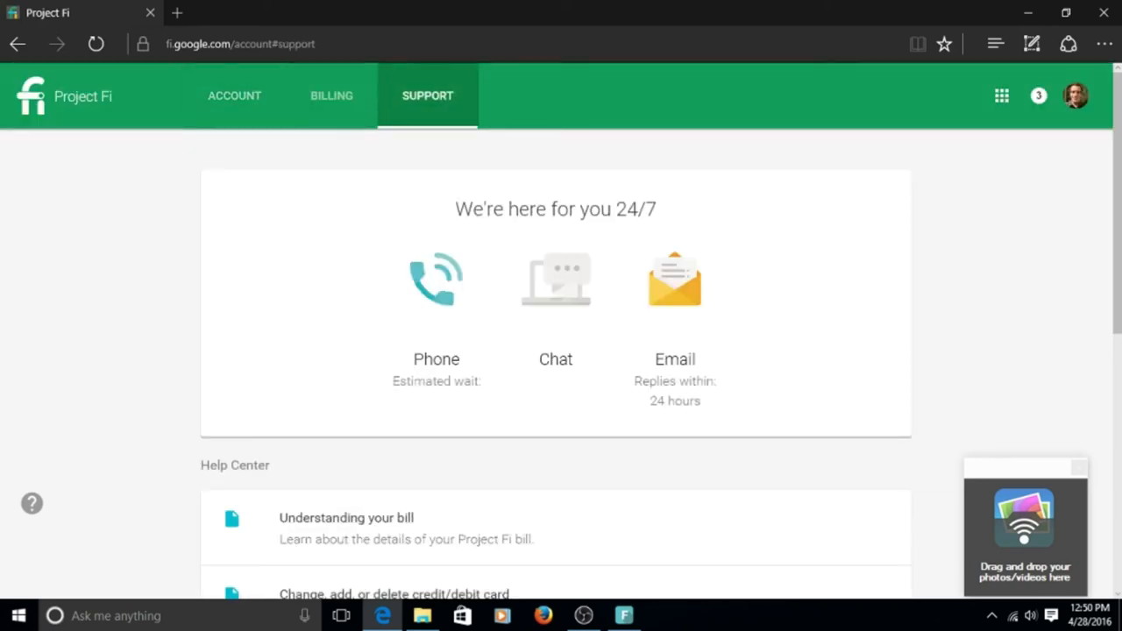
scroll("down", 3)
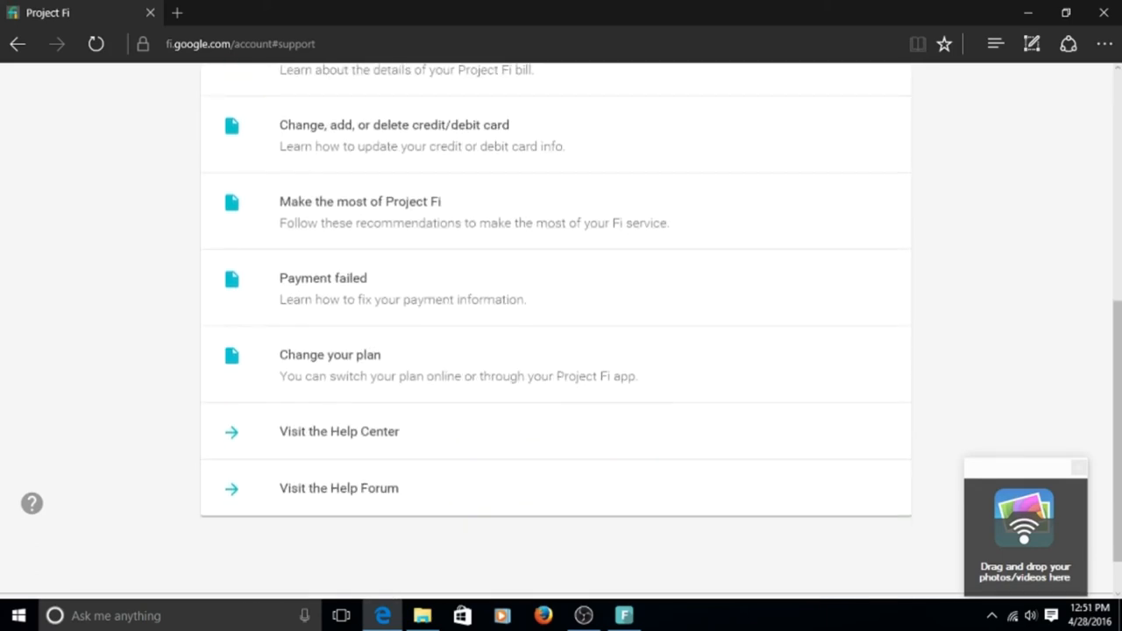
left_click(234, 94)
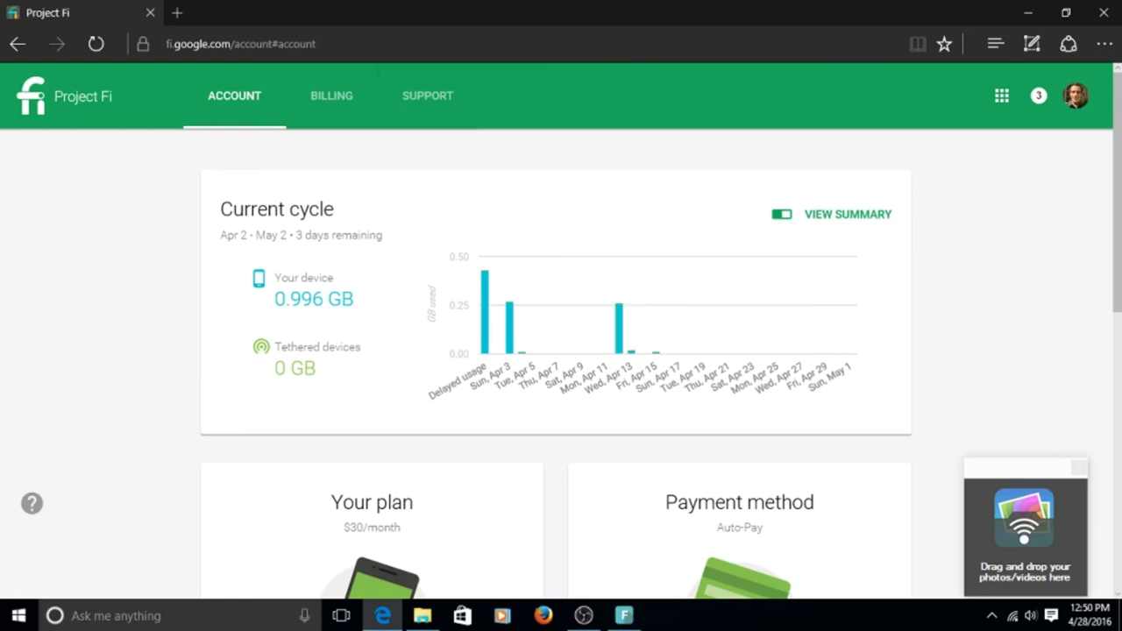